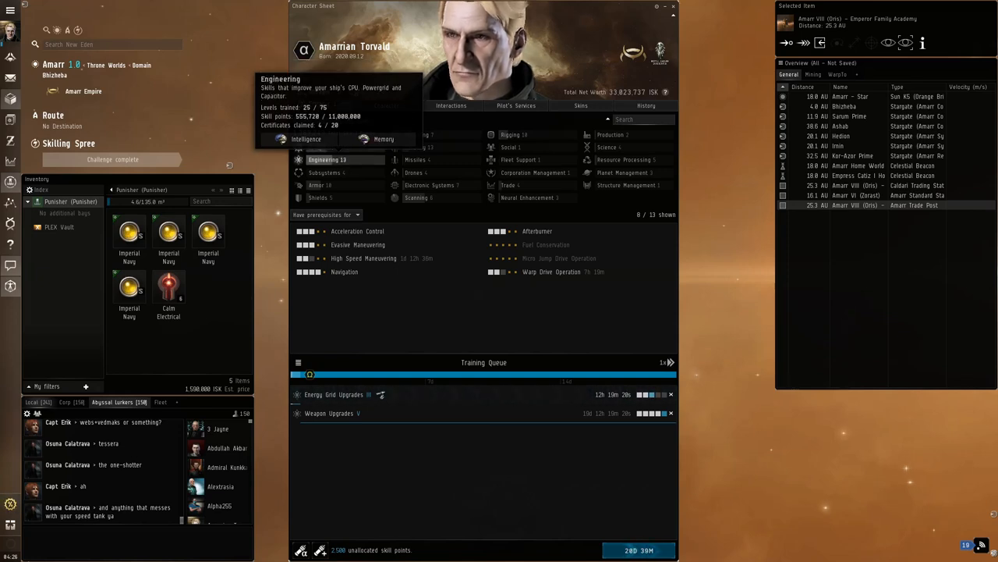
Review the Armor, Targeting, Gunnery and Rigging skill groups in the Character Sheet
{"action": "left_click", "coordinate": [299, 215]}
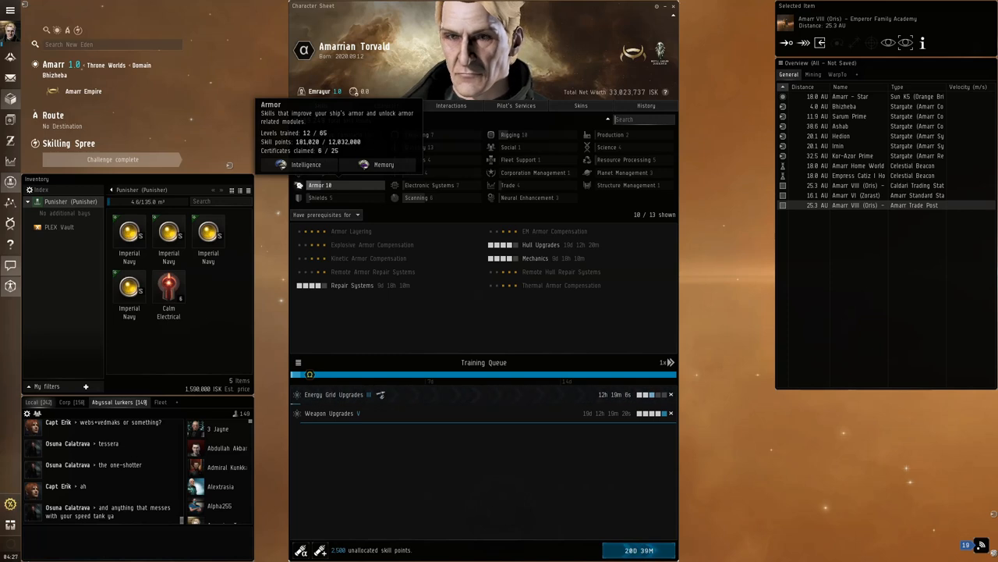
{"action": "left_click", "coordinate": [419, 134]}
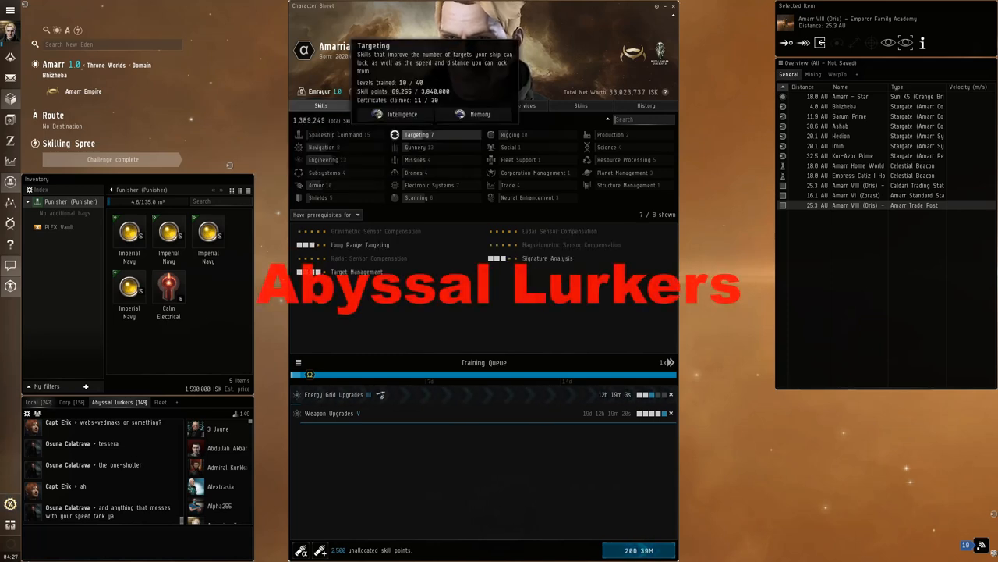
{"action": "left_click", "coordinate": [418, 147]}
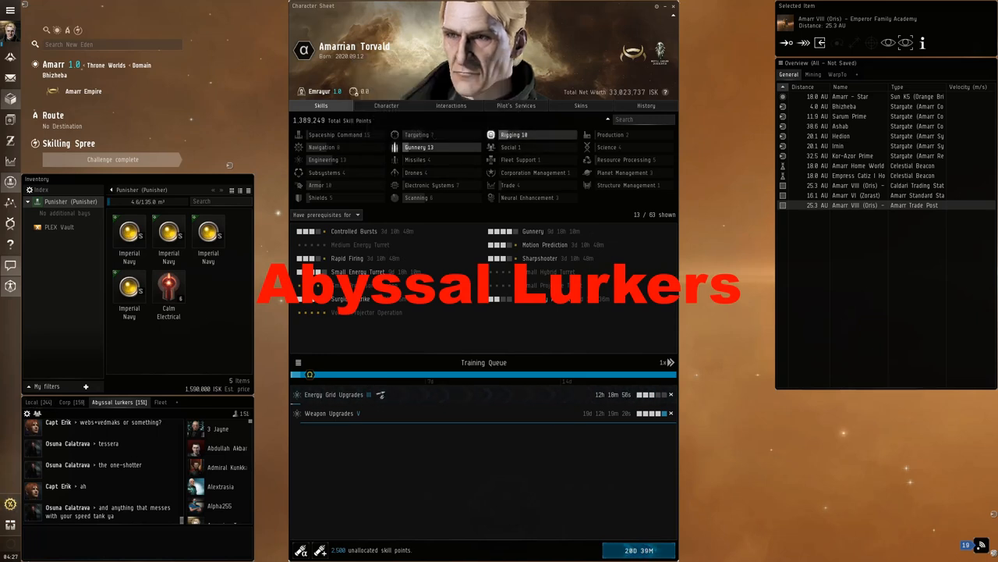
{"action": "mouse_move", "coordinate": [513, 134]}
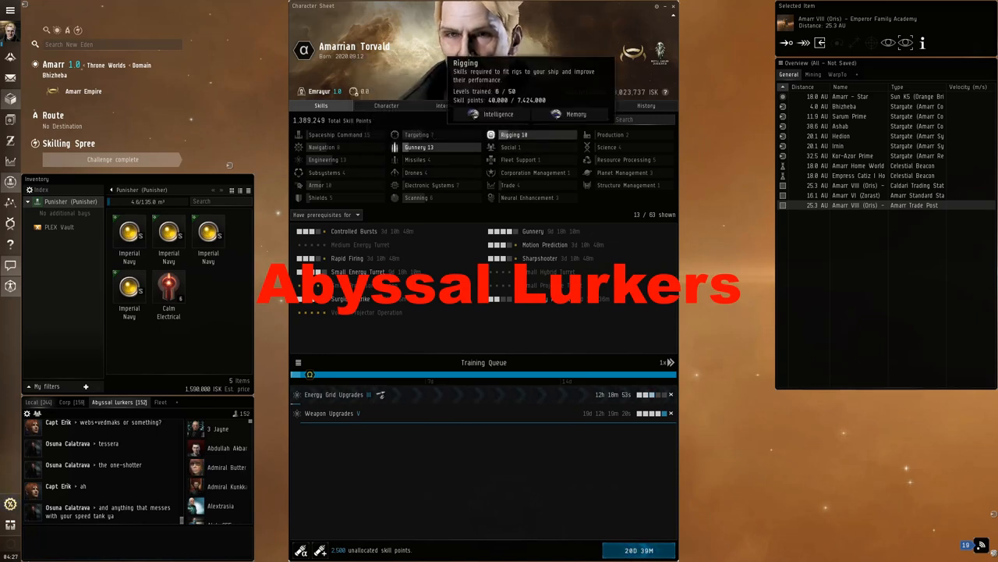
{"action": "left_click", "coordinate": [514, 135]}
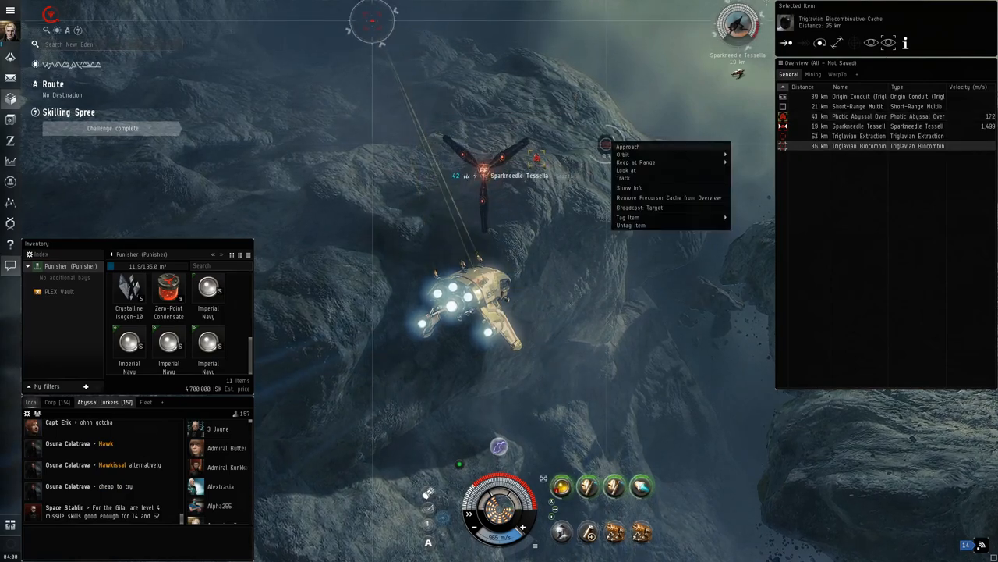
Approach the Triglavian Bioadaptive Cache with the frigate
{"action": "left_click", "coordinate": [627, 147]}
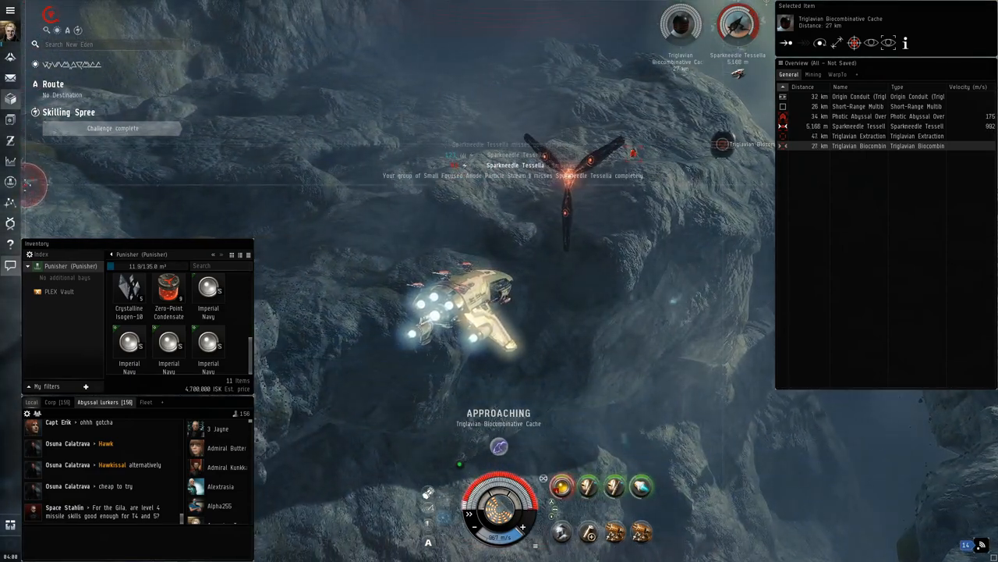
{"action": "right_click", "coordinate": [562, 487]}
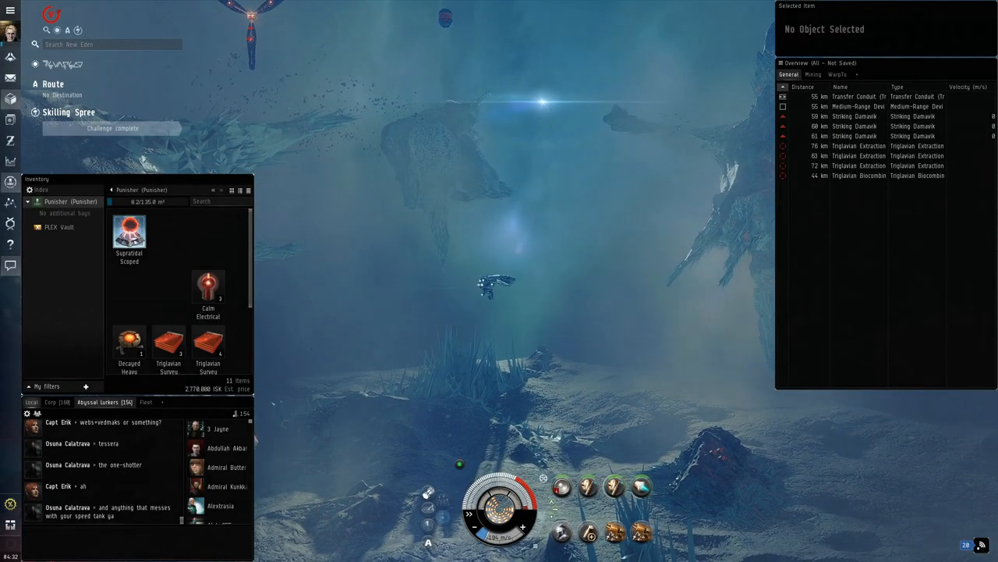
Lock a Striking Damavik, keep the frigate at range from it and fire the lasers
{"action": "left_click", "coordinate": [855, 124]}
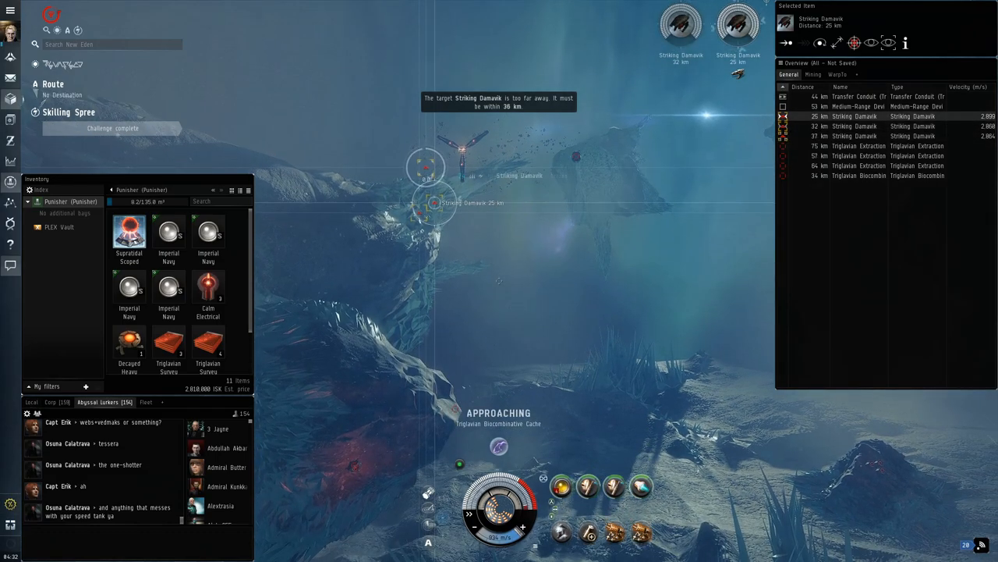
{"action": "right_click", "coordinate": [736, 23]}
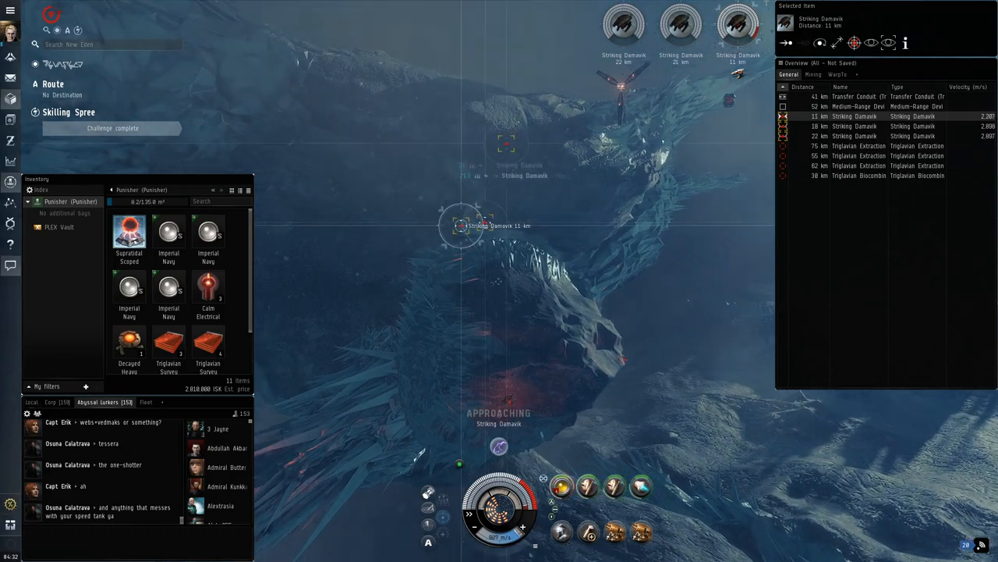
{"action": "right_click", "coordinate": [561, 487]}
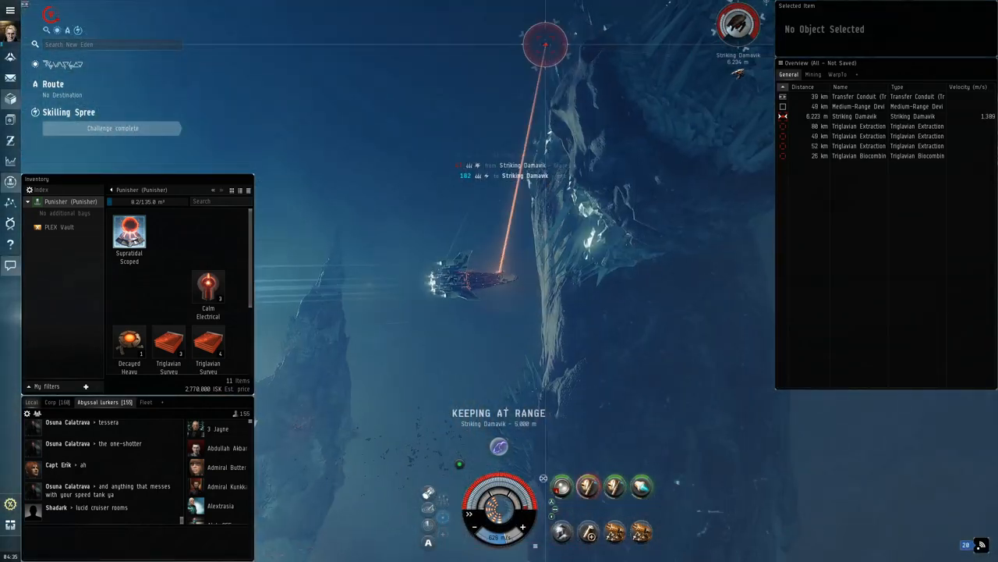
{"action": "left_click", "coordinate": [858, 156]}
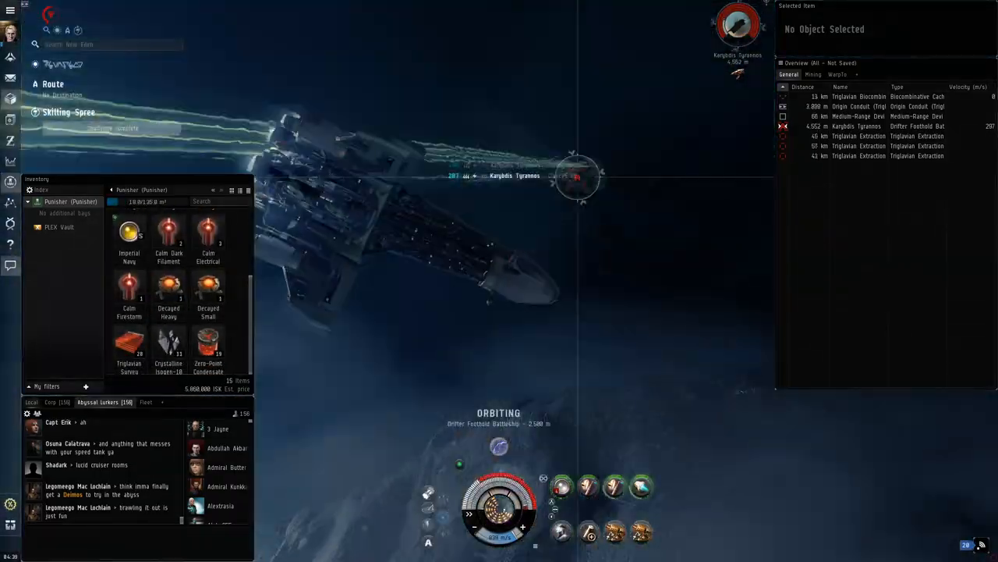
Engage the Karybdis Tyrannos while orbiting the Drifter Foothold Battery
{"action": "left_click", "coordinate": [866, 106]}
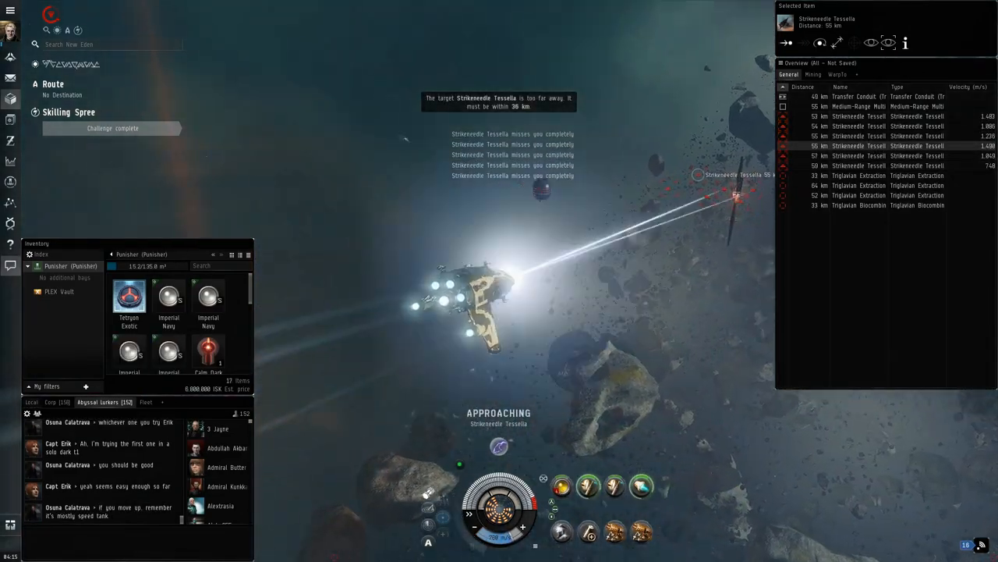
Approach the Triglavian Bioadaptive Cache while the lasers fire on the Tessellas
{"action": "left_click", "coordinate": [858, 204]}
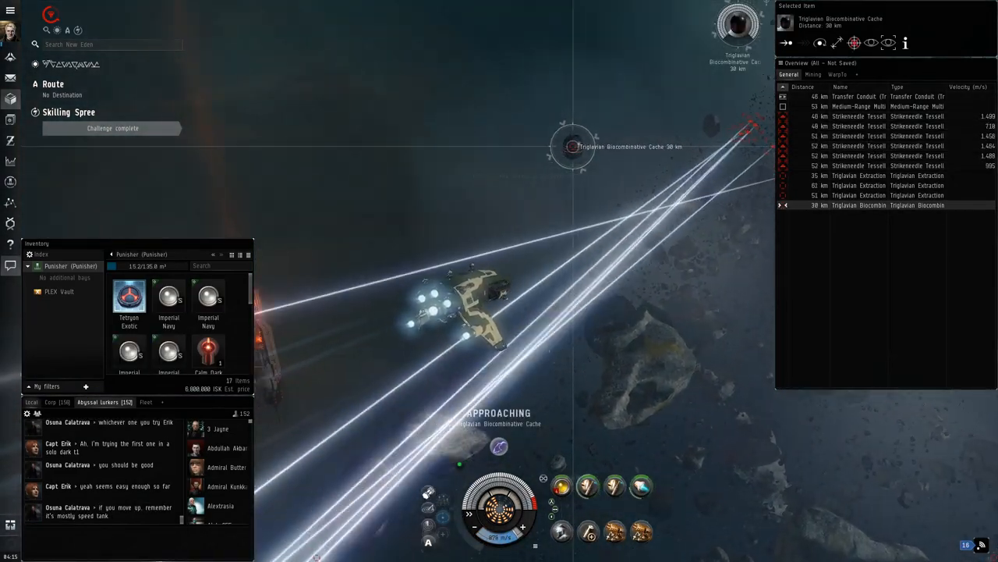